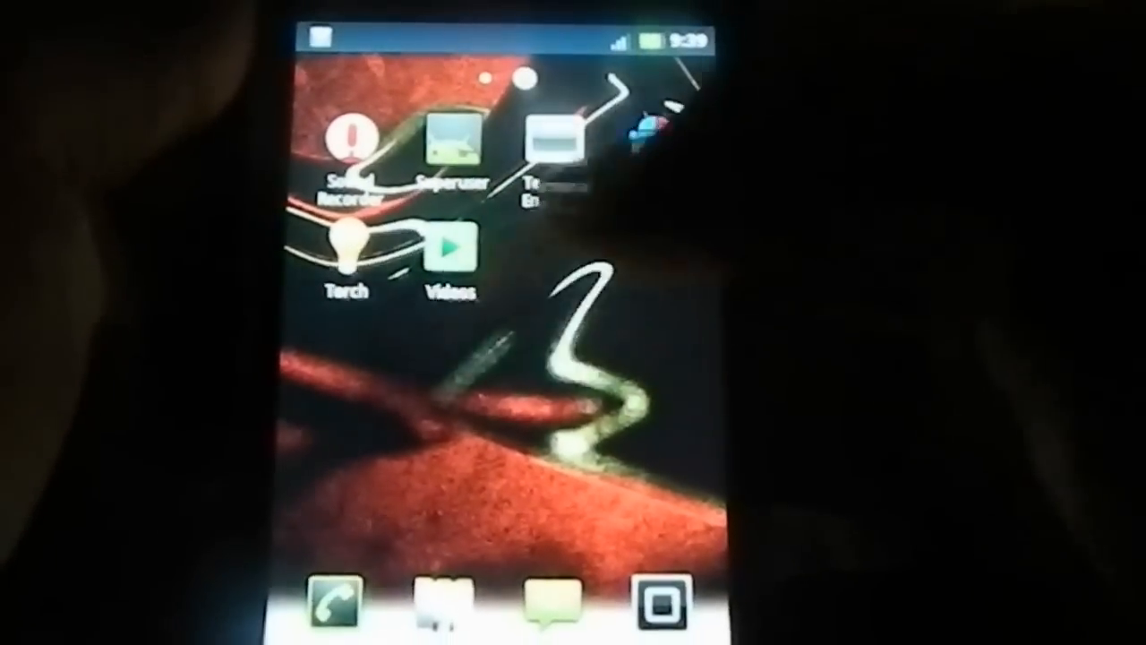
Step: Show About phone with model GT-S5830, Android 2.3.4 and kernel version
{"action": "left_click", "coordinate": [344, 247]}
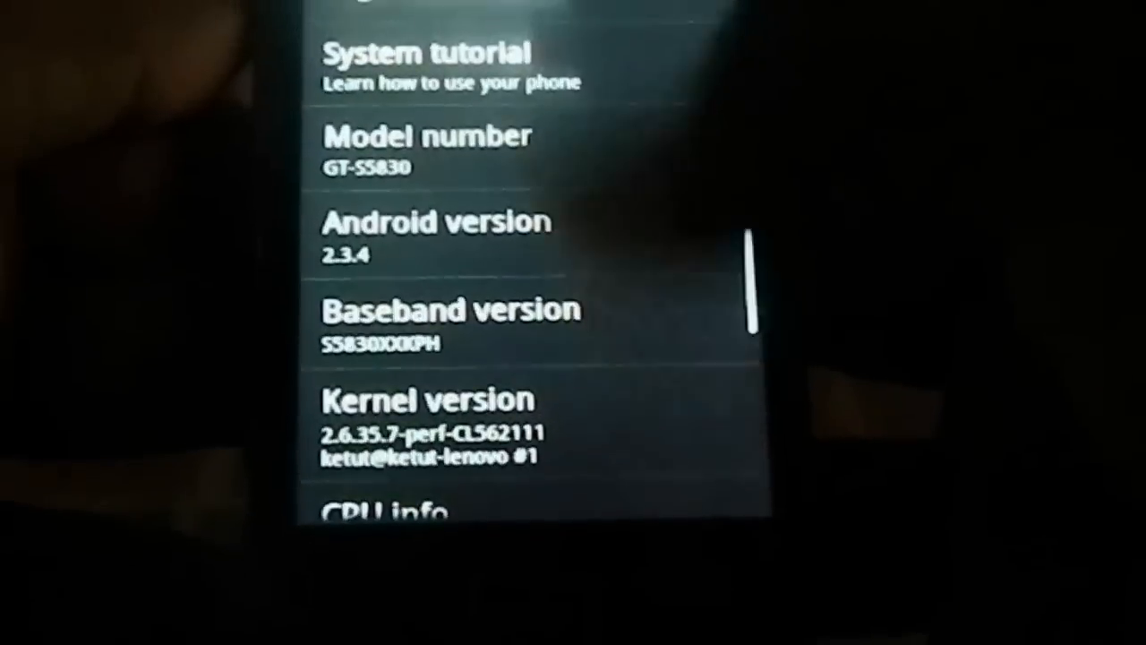
Step: Scroll through CPU info, memory, Mod version and build RAZR UI V3
{"action": "scroll", "scroll_direction": "down", "scroll_amount": 3}
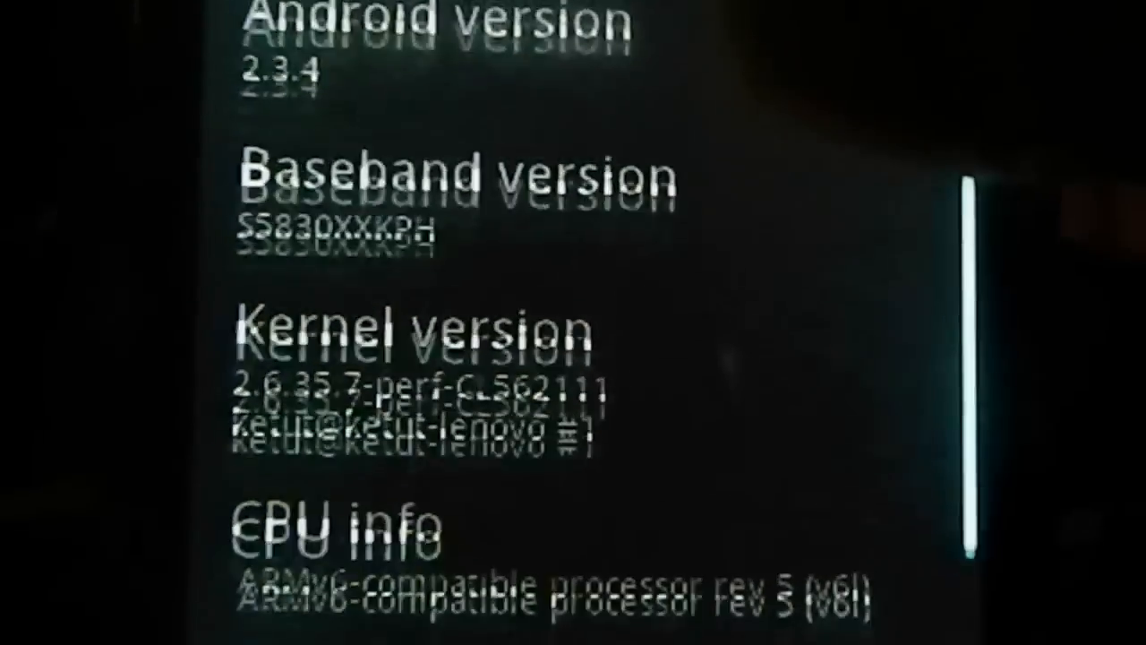
{"action": "scroll", "scroll_direction": "down", "scroll_amount": 3}
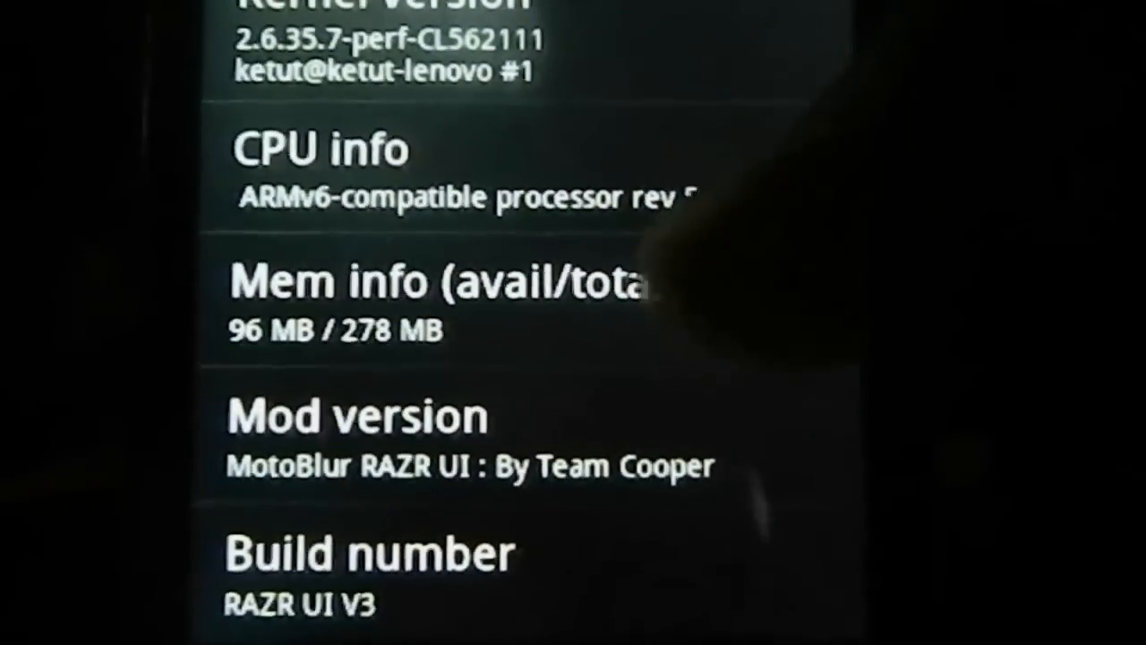
{"action": "scroll", "scroll_direction": "up", "scroll_amount": 3}
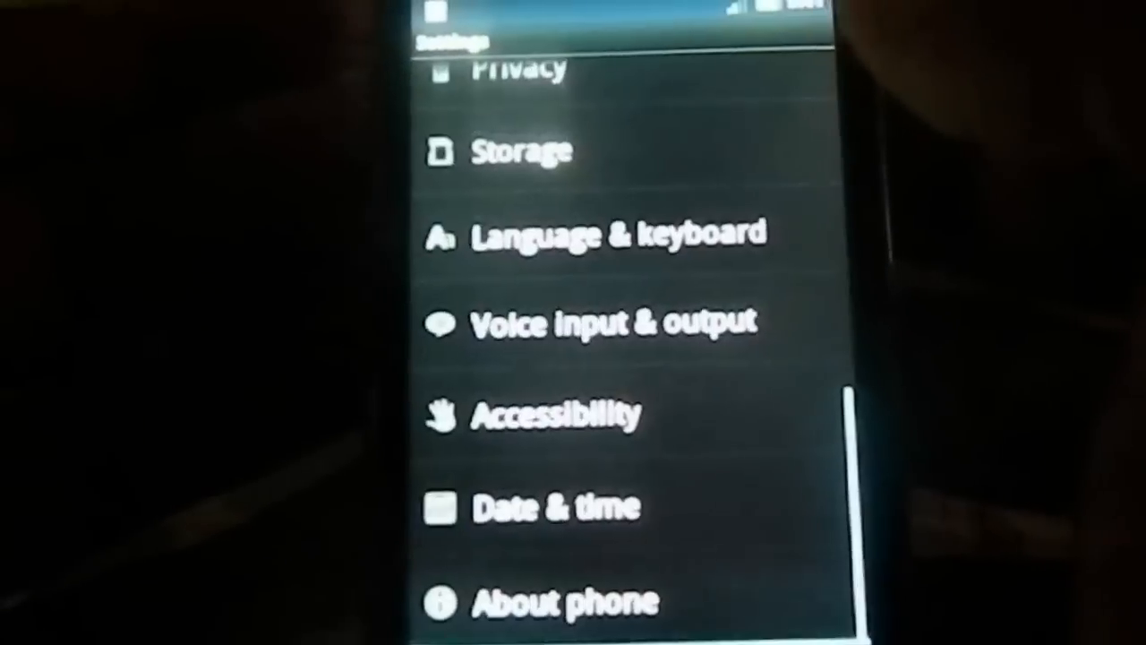
{"action": "scroll", "scroll_direction": "up", "scroll_amount": 3}
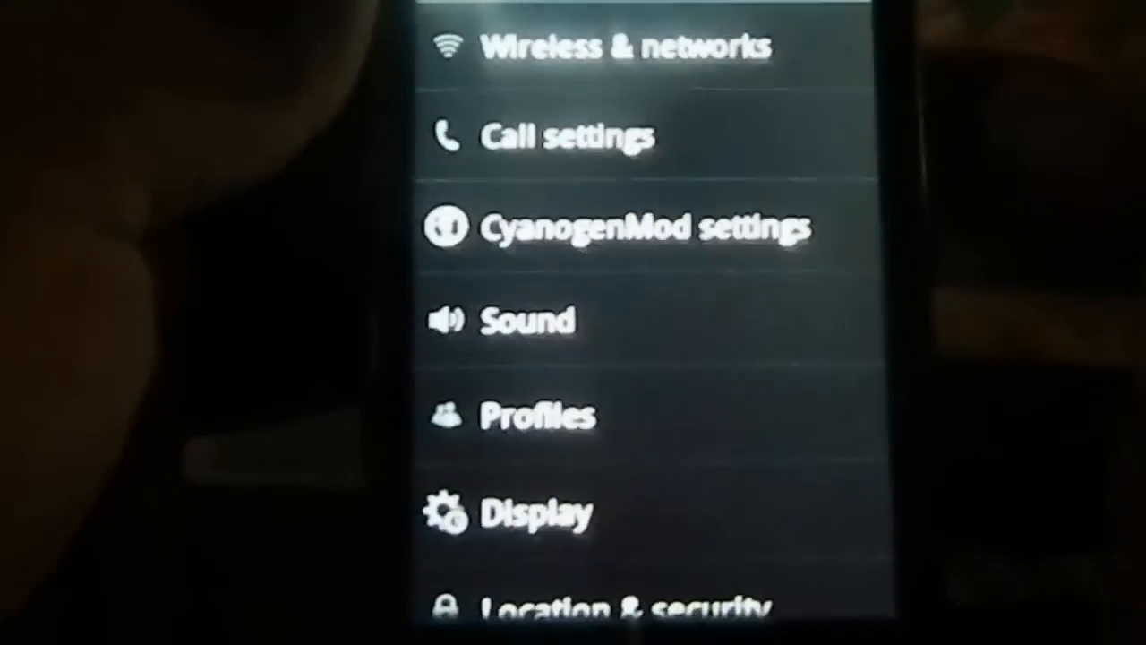
{"action": "scroll", "scroll_direction": "down", "scroll_amount": 3}
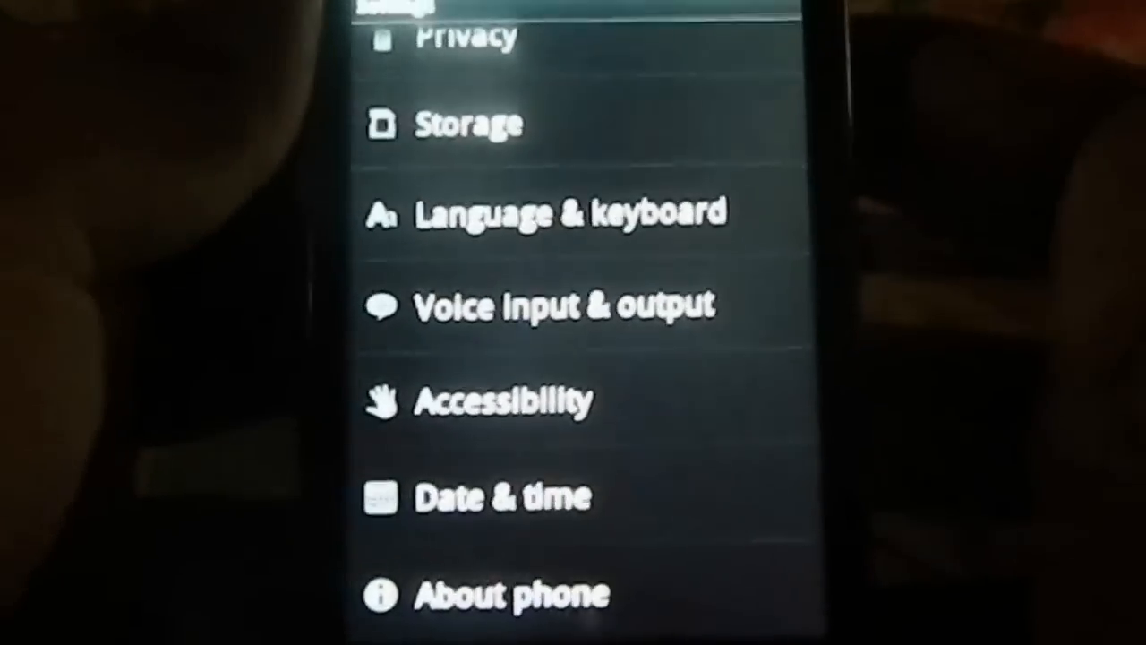
{"action": "scroll", "scroll_direction": "up", "scroll_amount": 3}
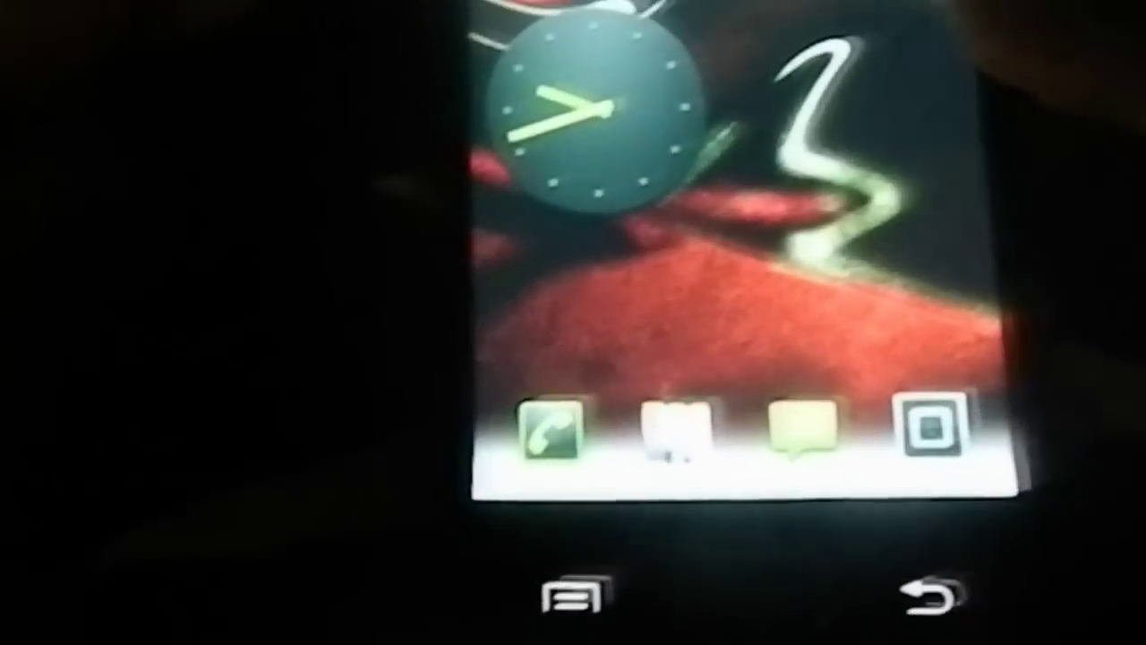
Step: Bring up the RAZR UI dialer keypad from the home dock
{"action": "left_click", "coordinate": [548, 434]}
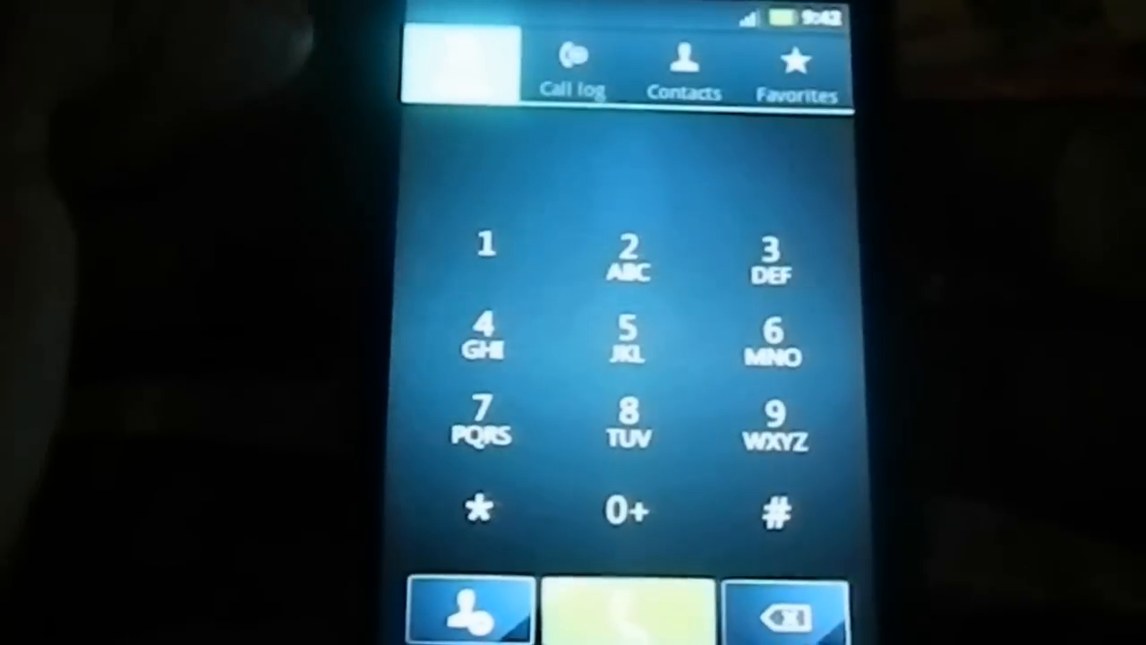